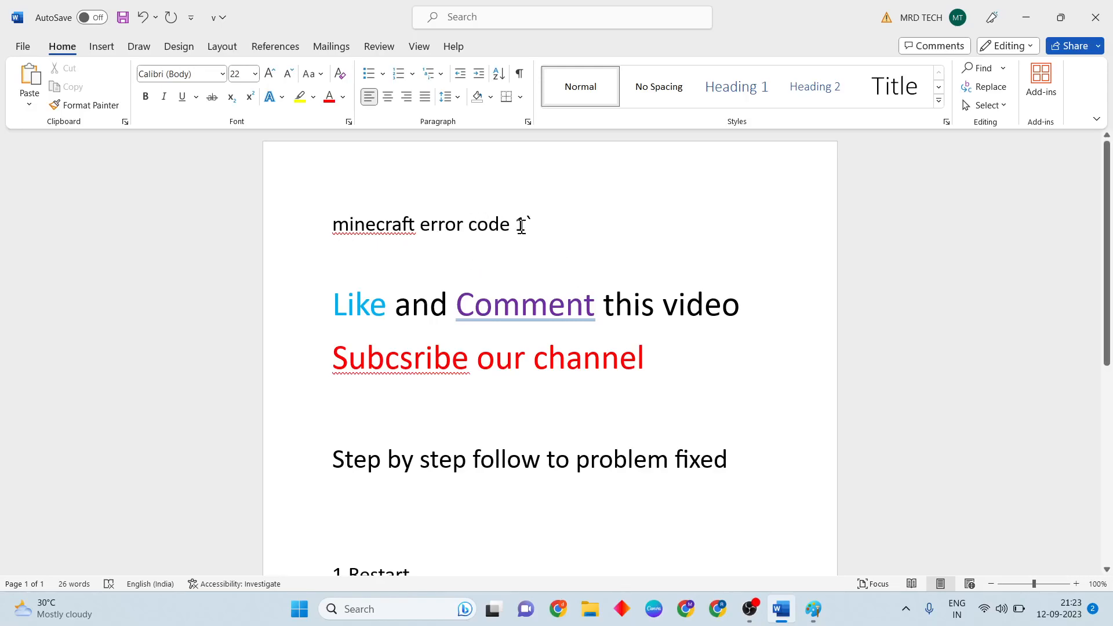
# View the Minecraft exit code 1 error image, then return to the fix notes
pyautogui.click(811, 608)
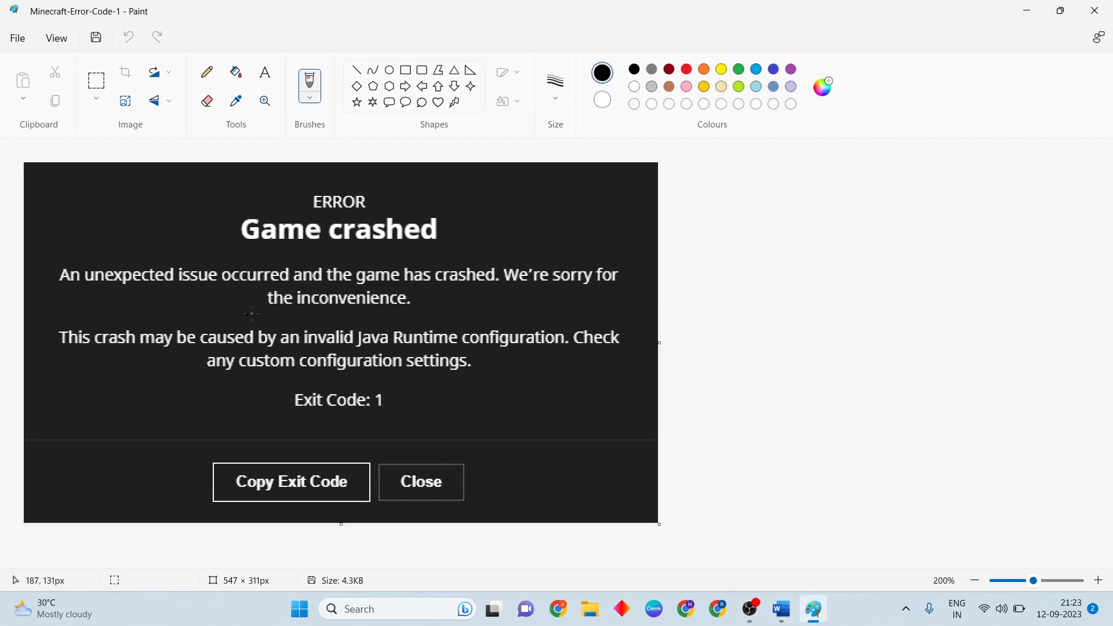
pyautogui.moveTo(493, 298)
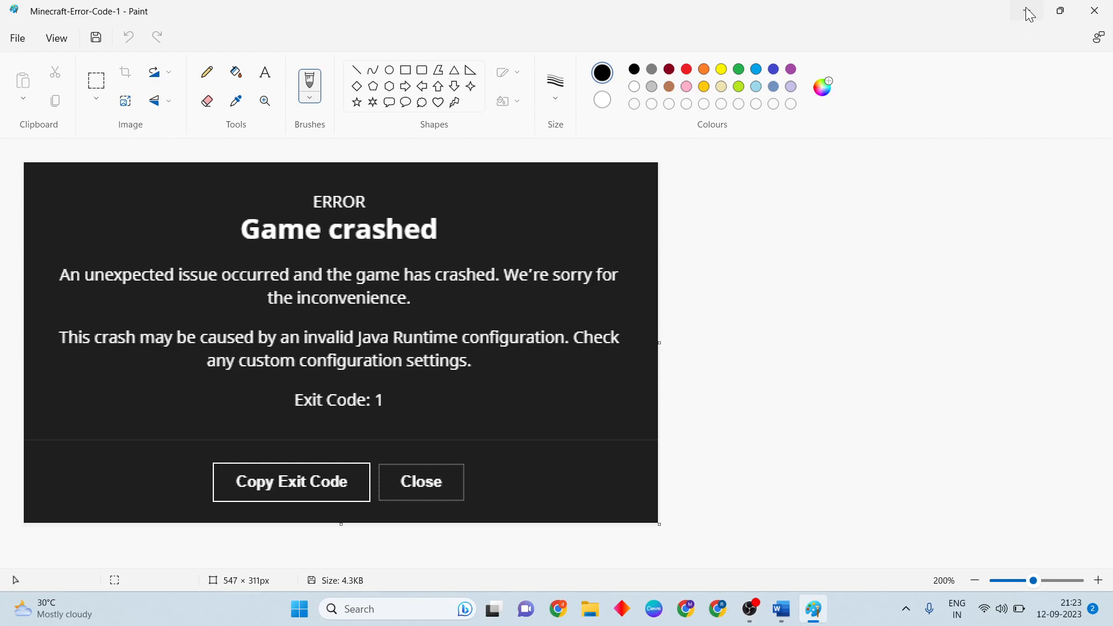
pyautogui.click(779, 609)
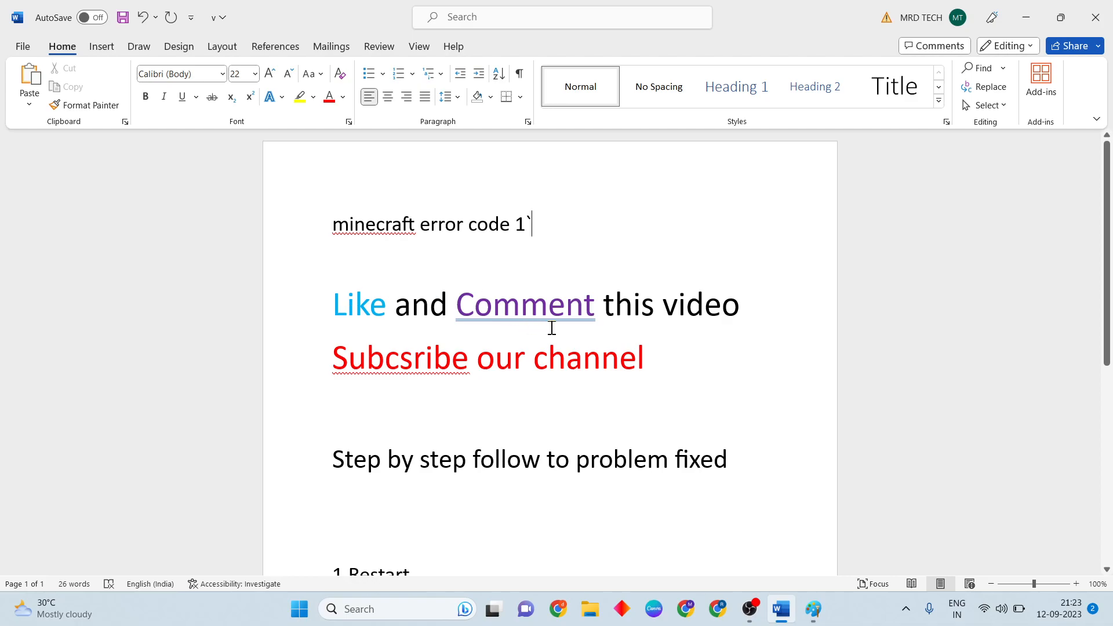
pyautogui.moveTo(625, 371)
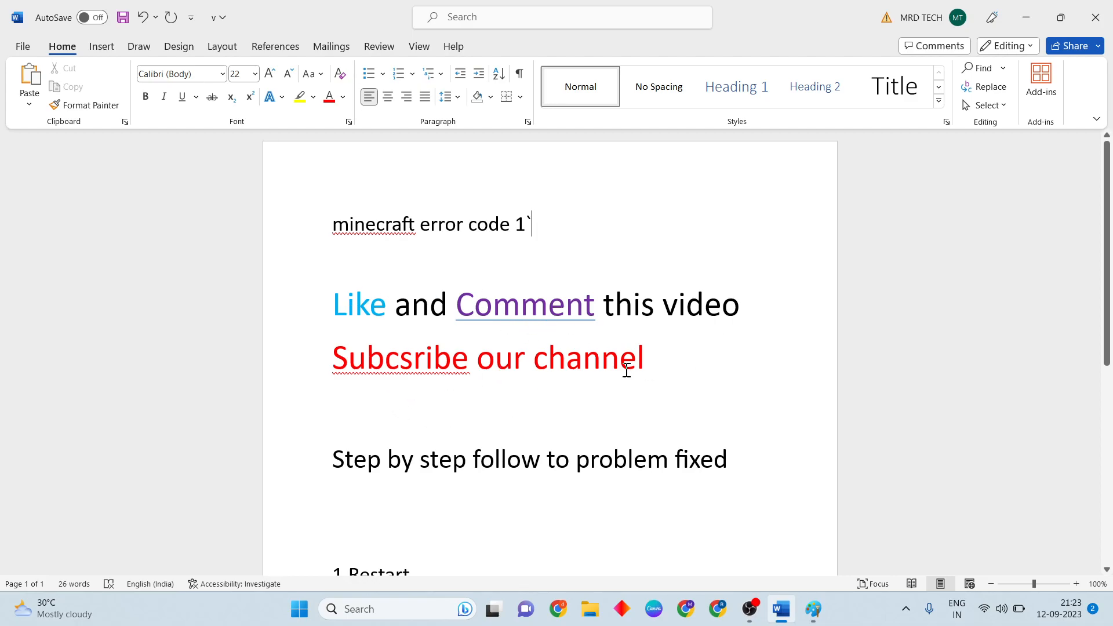
pyautogui.scroll(-3)
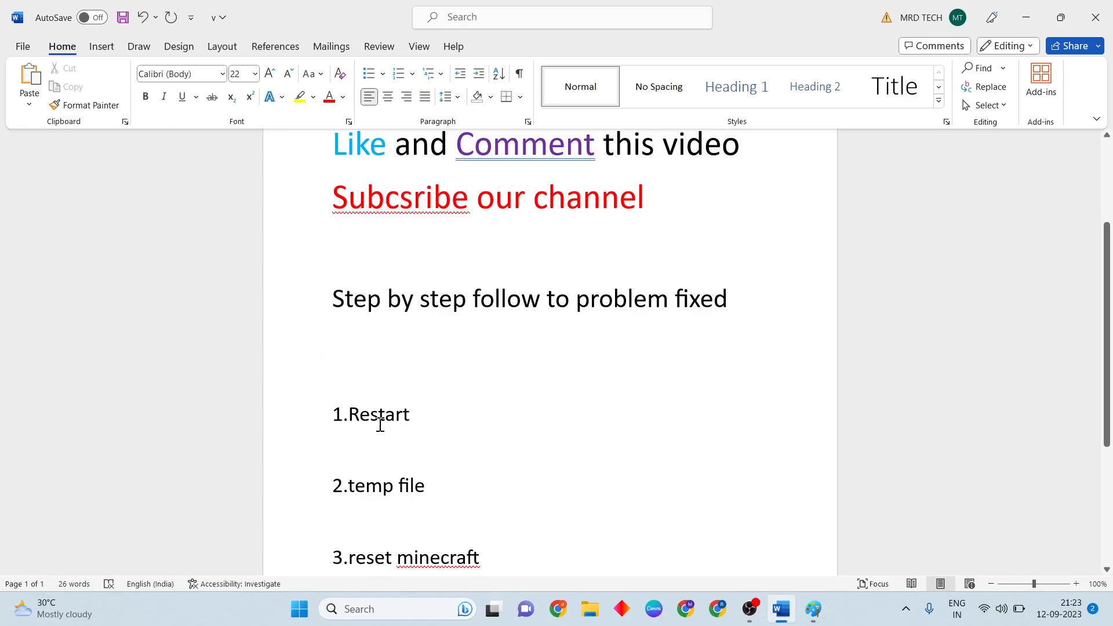
# Show and dismiss the Start menu before reaching the Quick Link menu
pyautogui.click(299, 609)
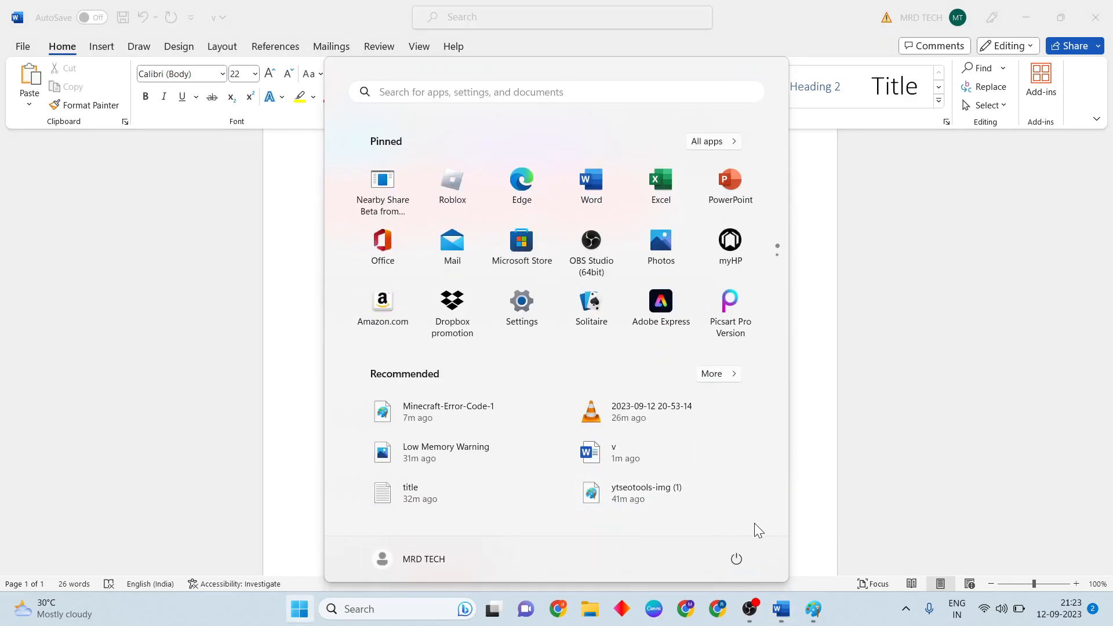
pyautogui.click(736, 558)
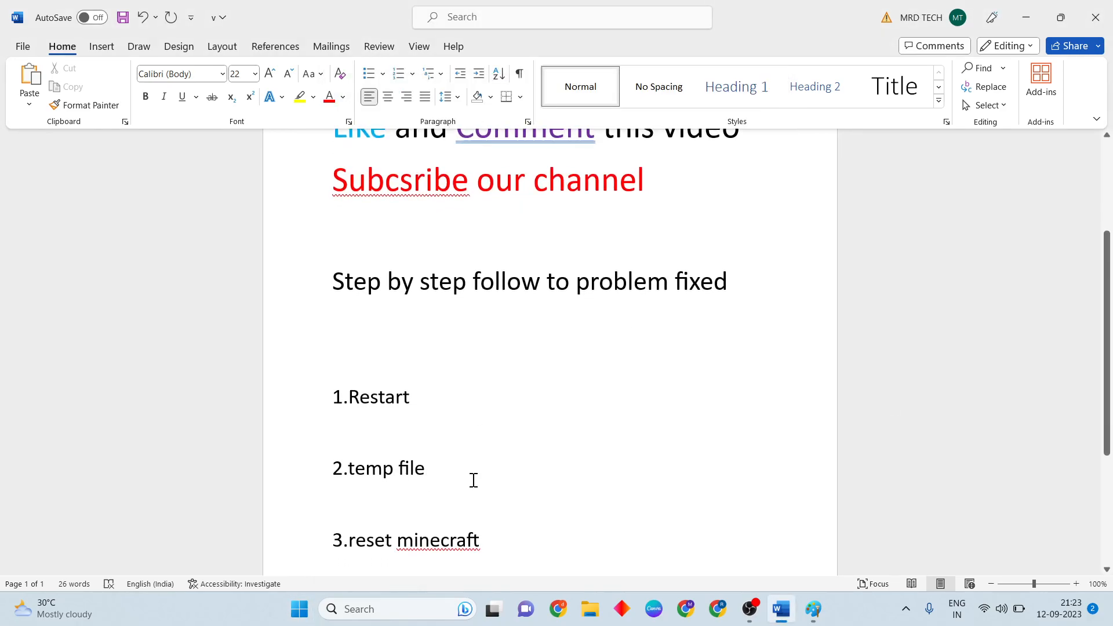
pyautogui.moveTo(297, 608)
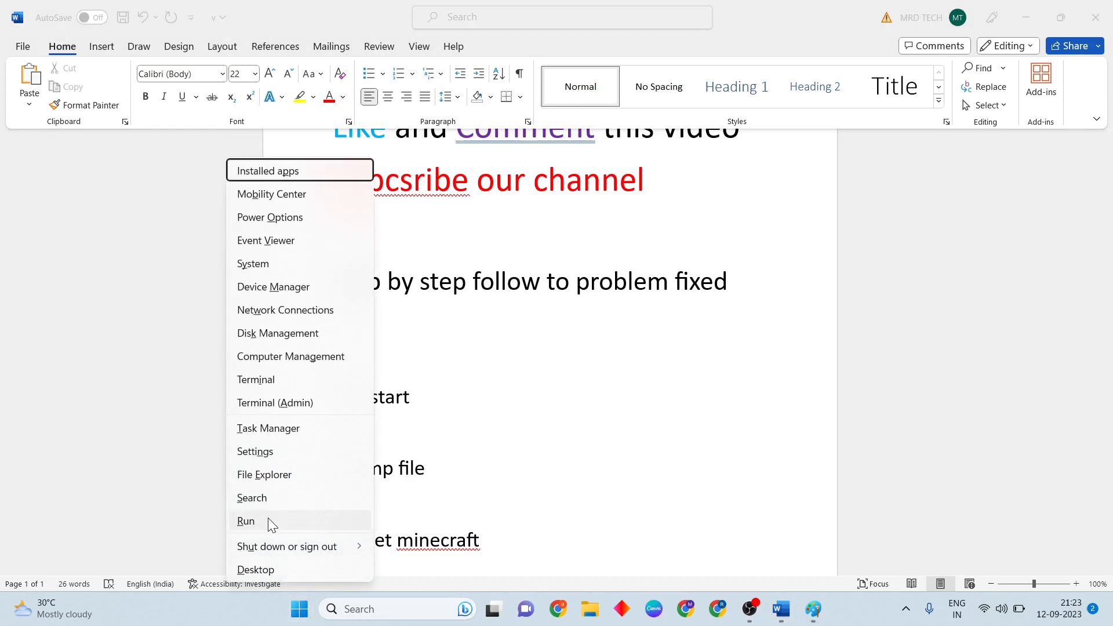
# Run %localappdata%, enter the Temp folder and delete all 106 temporary items
pyautogui.click(245, 521)
pyautogui.write('%localappdata%')
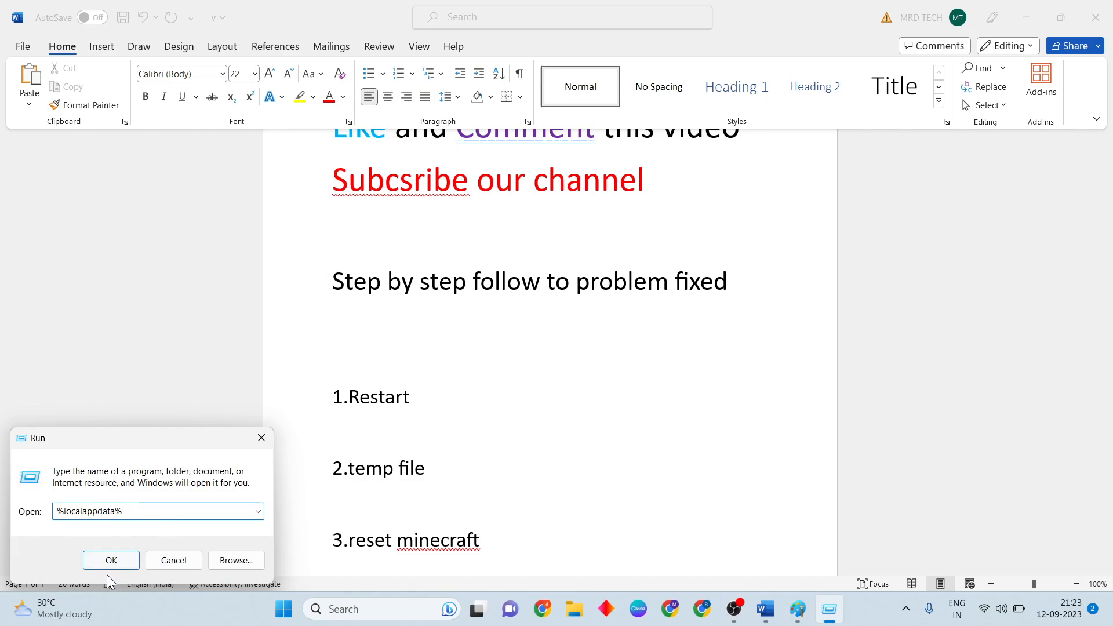
pyautogui.click(111, 559)
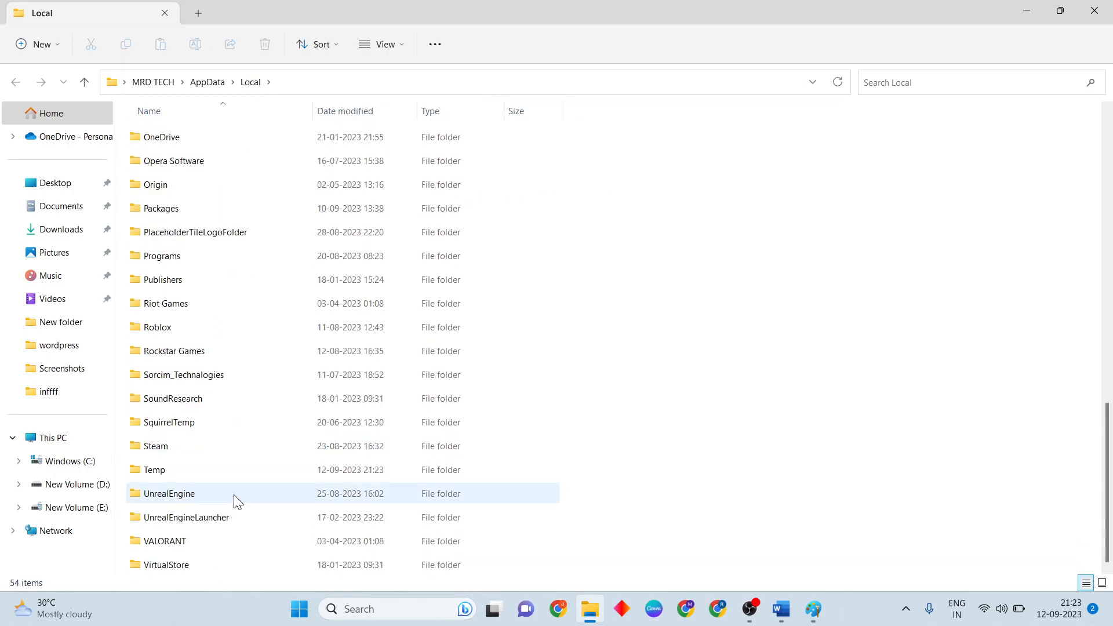
pyautogui.doubleClick(154, 469)
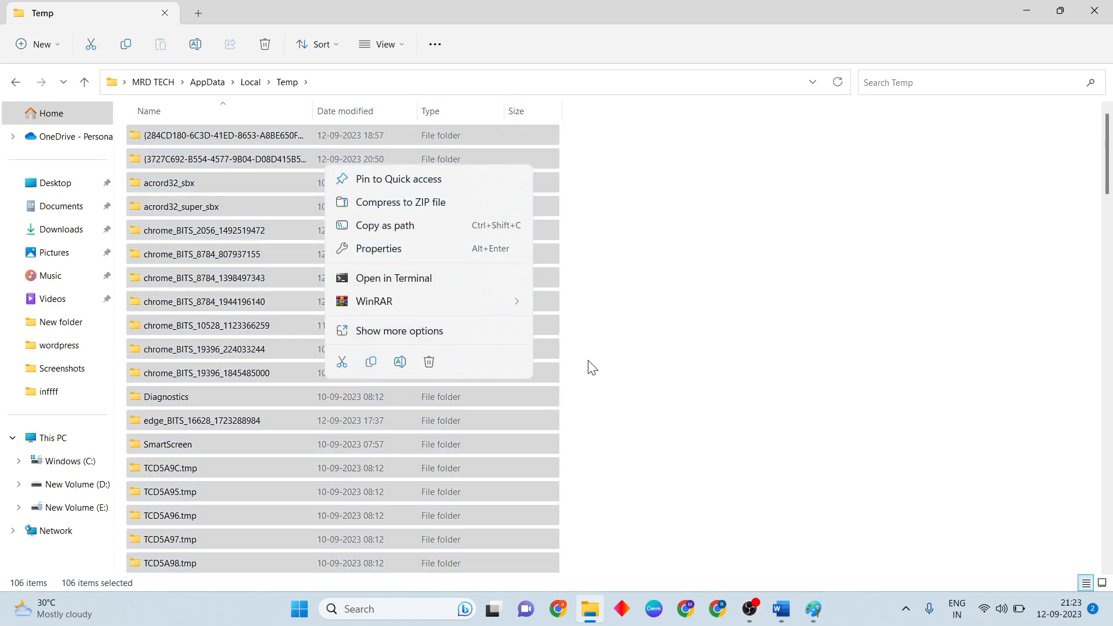
pyautogui.click(779, 613)
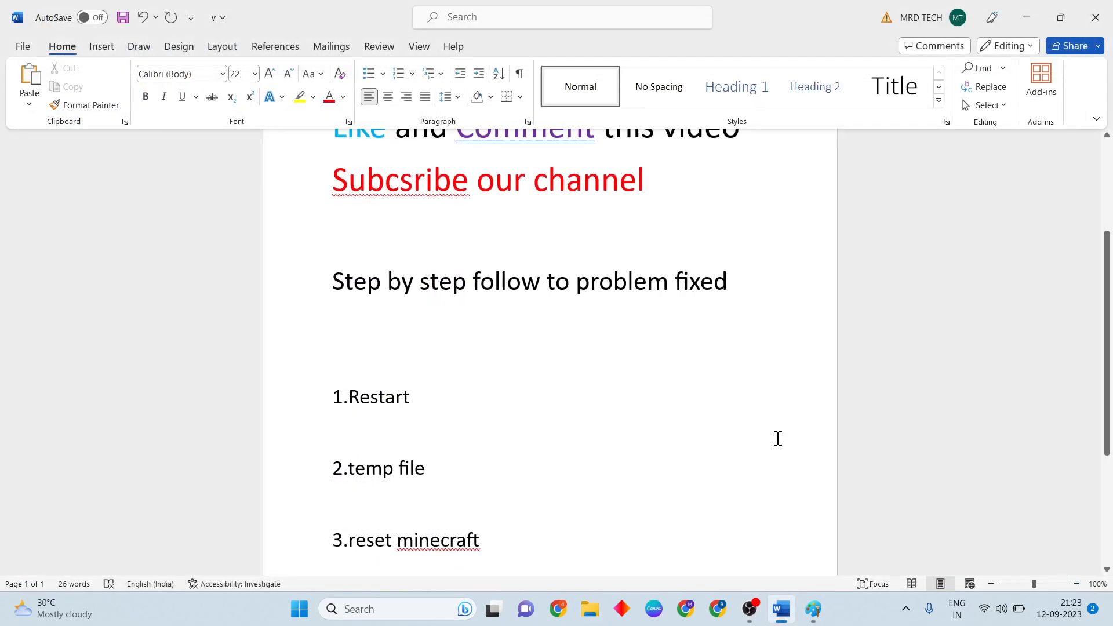
# Launch Windows Settings from the taskbar search Recent list
pyautogui.scroll(-3)
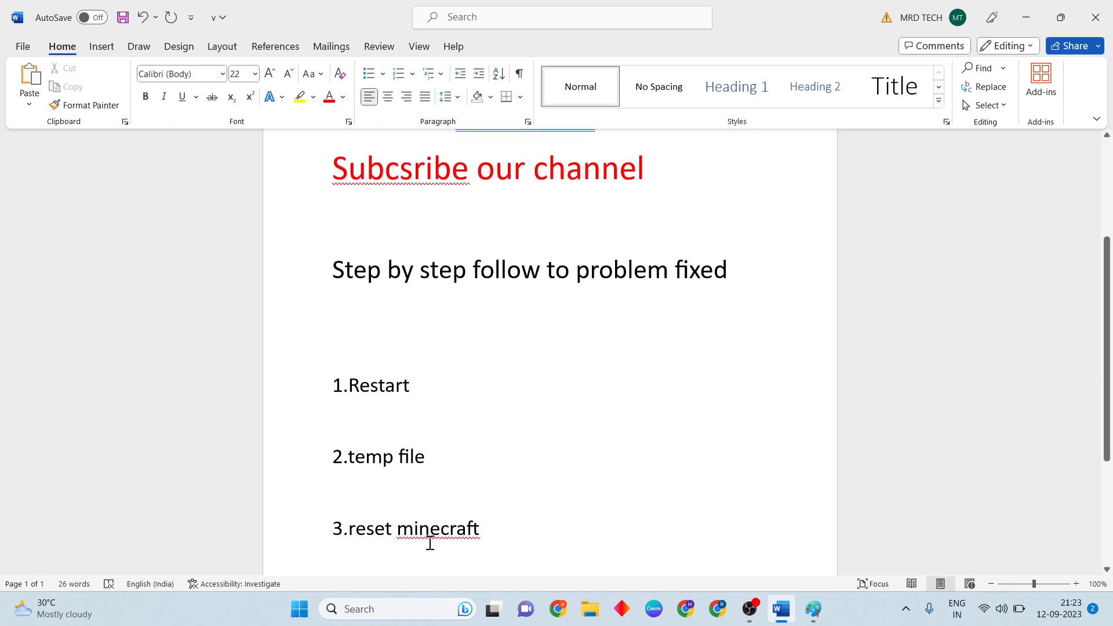
pyautogui.click(331, 608)
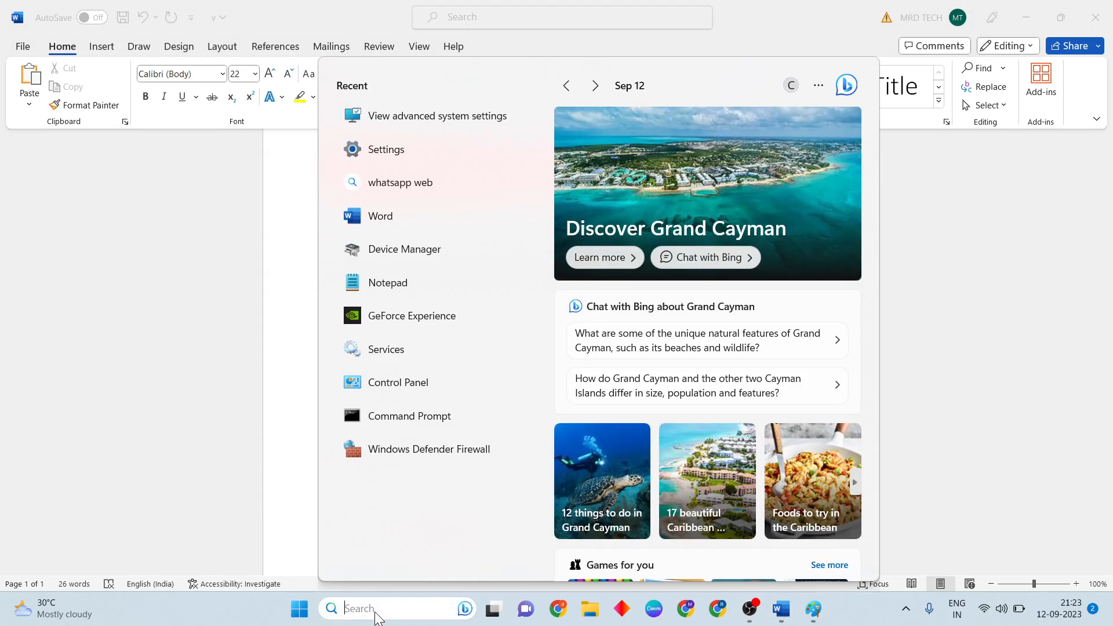
pyautogui.click(386, 149)
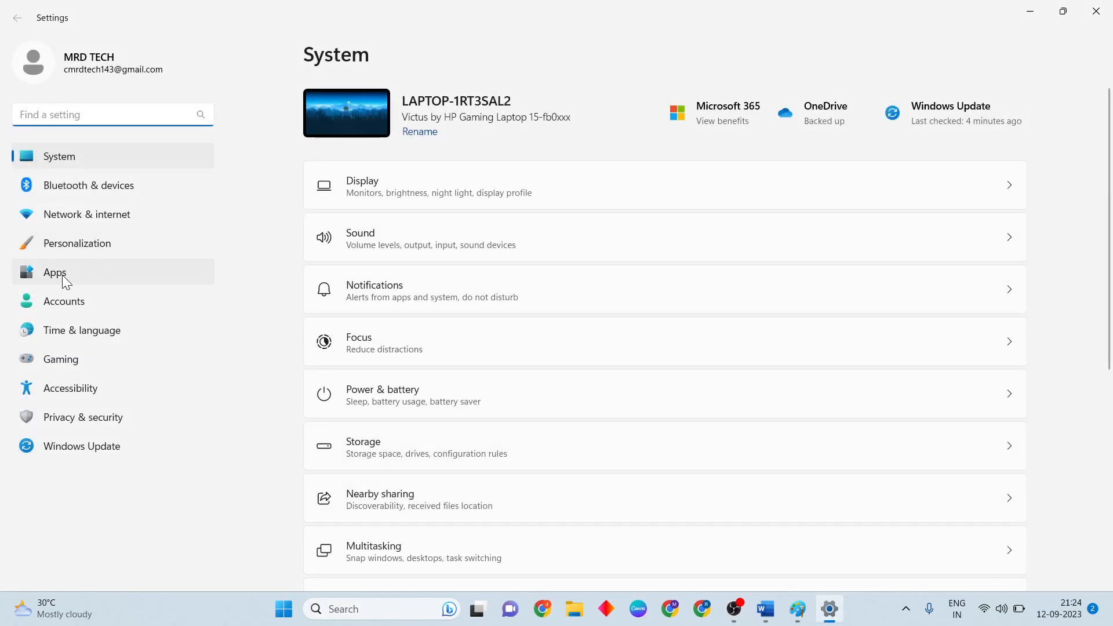
# Reach Minecraft Launcher's advanced options under Apps > Installed apps, then return to Word
pyautogui.click(54, 271)
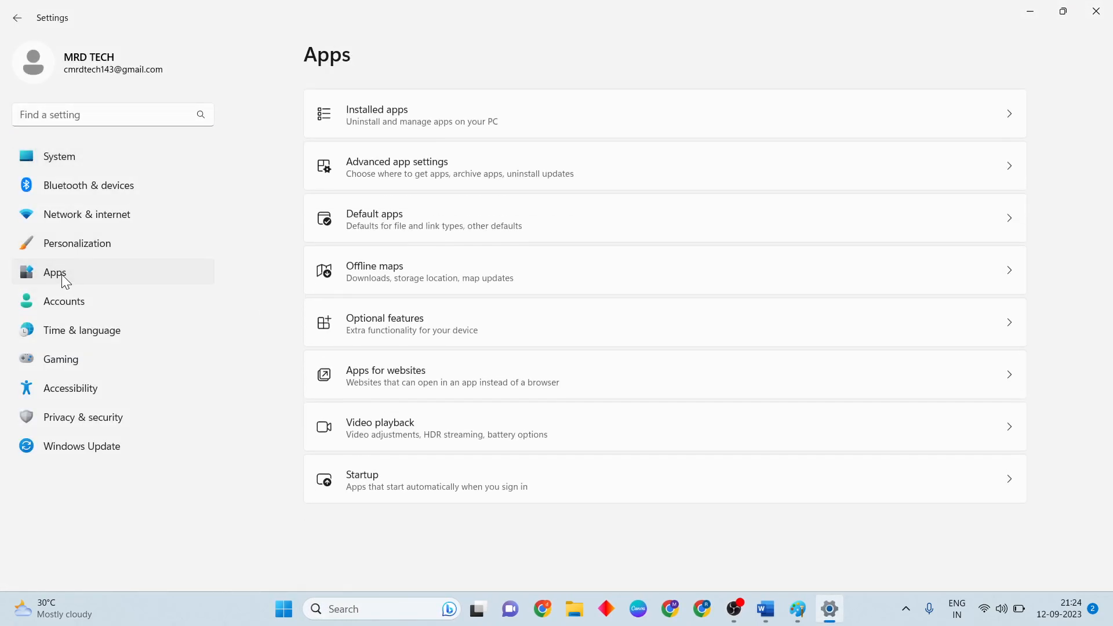
pyautogui.click(376, 113)
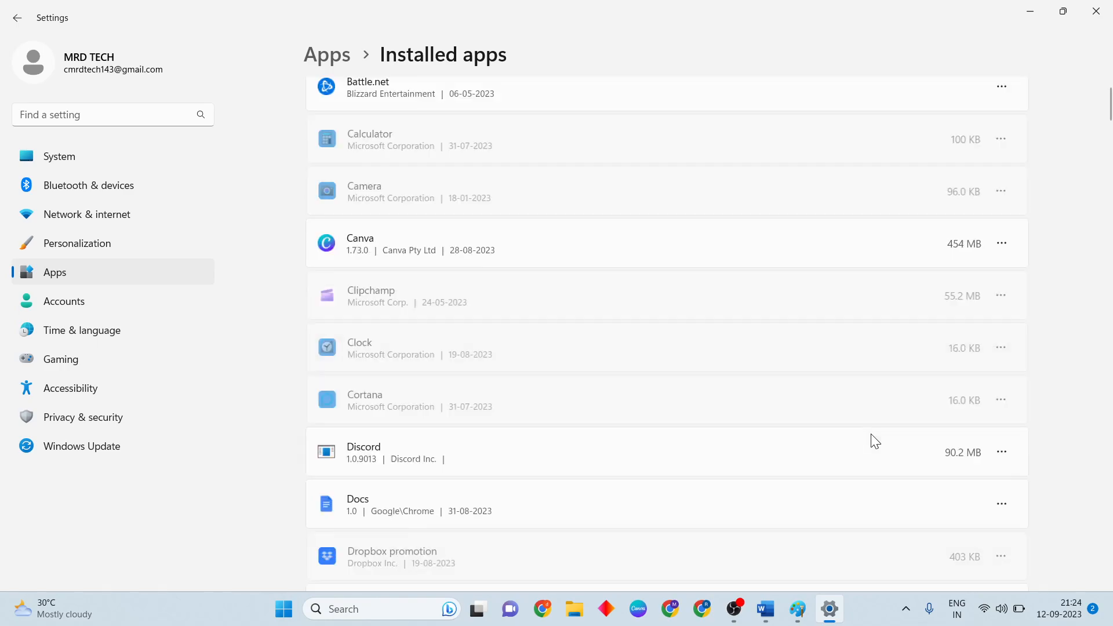
pyautogui.scroll(-3)
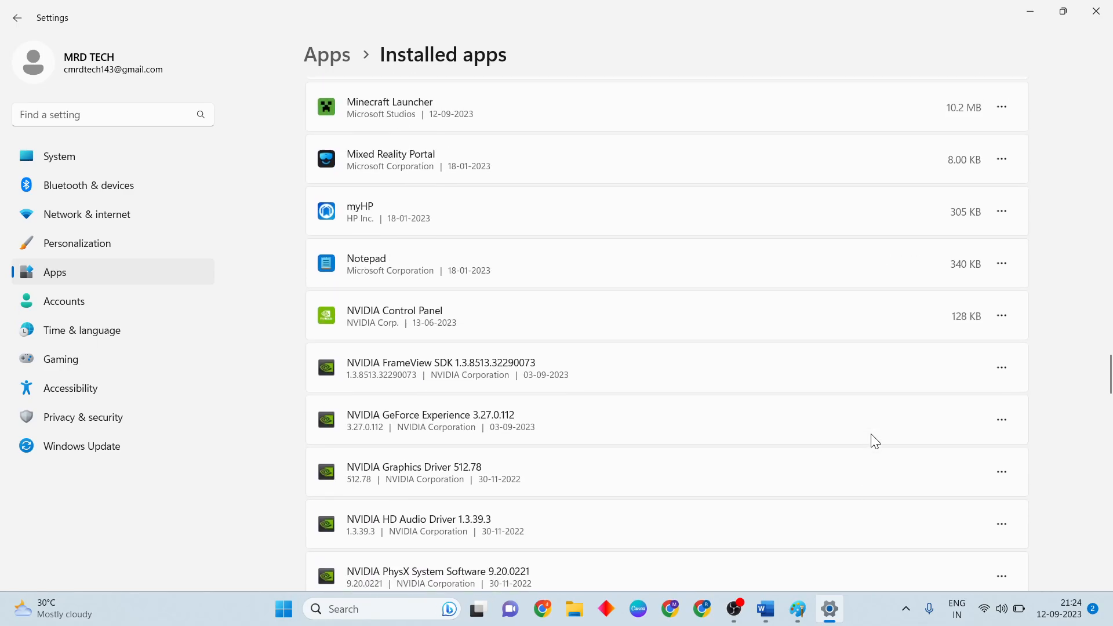
pyautogui.click(1001, 191)
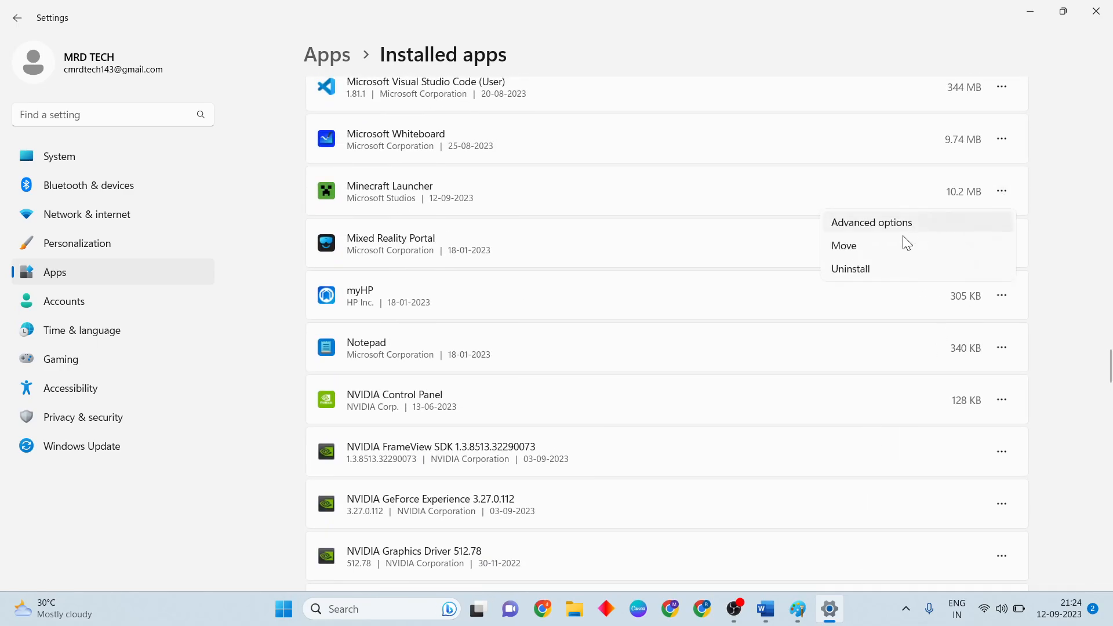
pyautogui.click(871, 222)
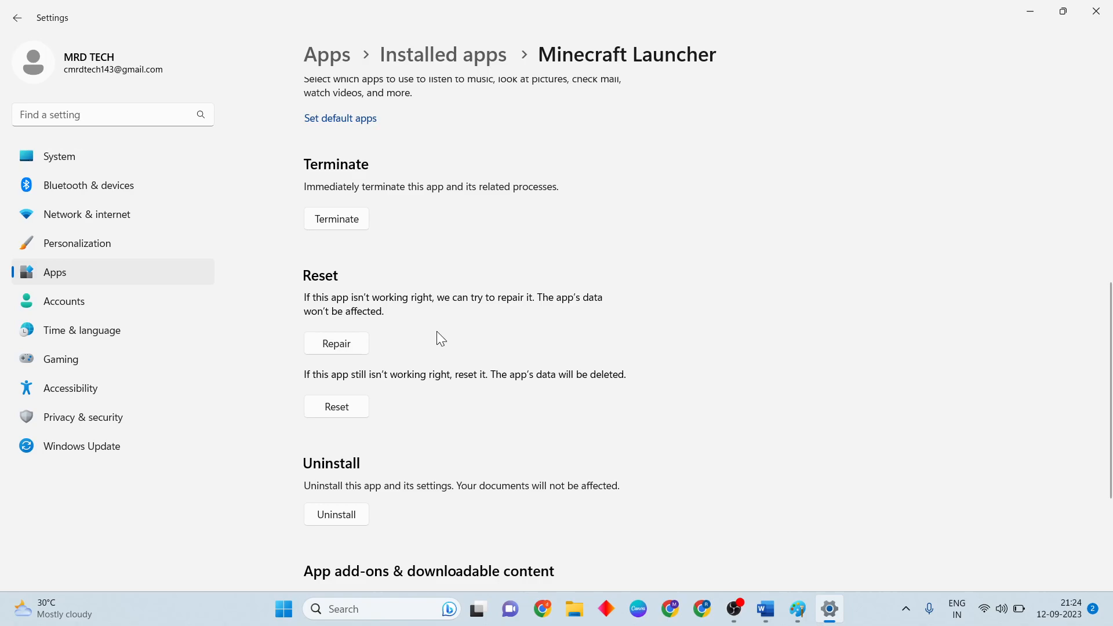
pyautogui.moveTo(557, 402)
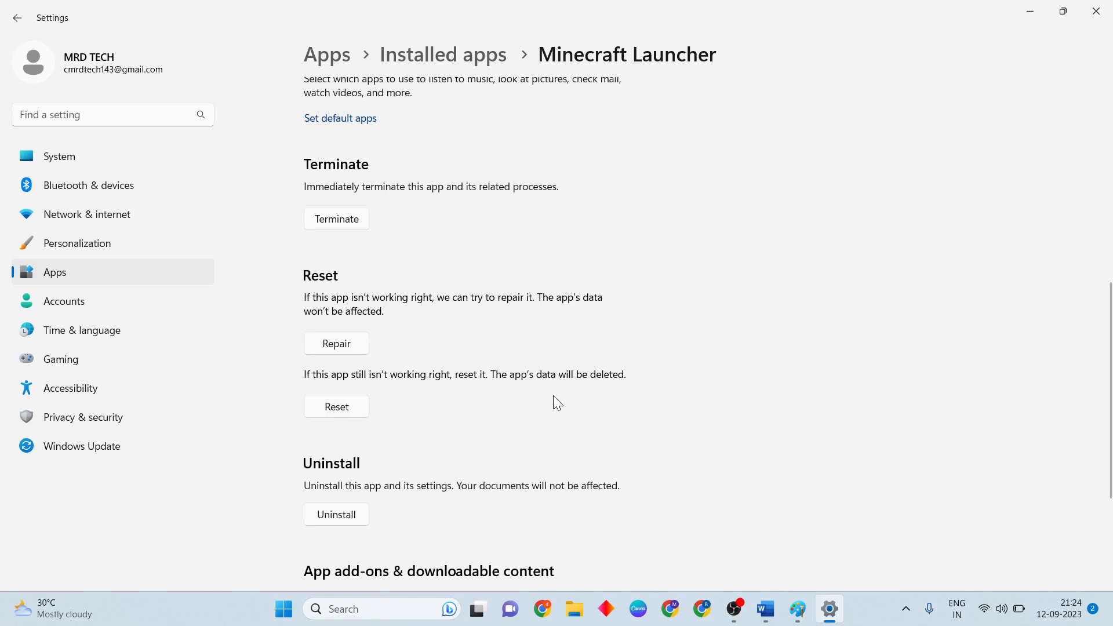
pyautogui.moveTo(858, 279)
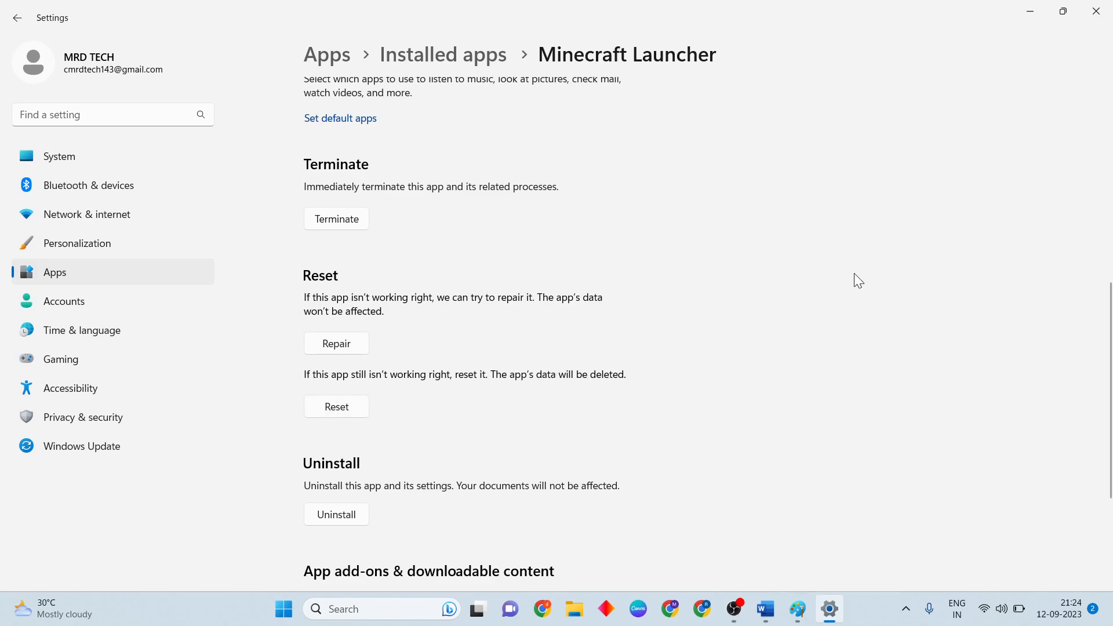
pyautogui.click(777, 615)
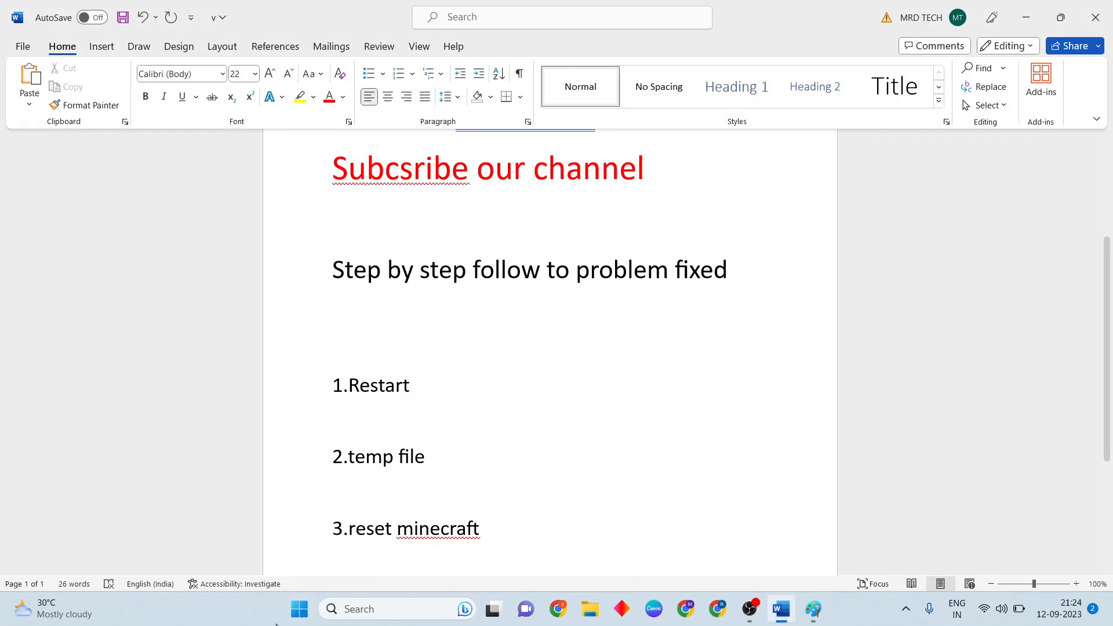
# Launch 'View advanced system settings' from Start, reaching System Properties' Advanced tab
pyautogui.click(299, 608)
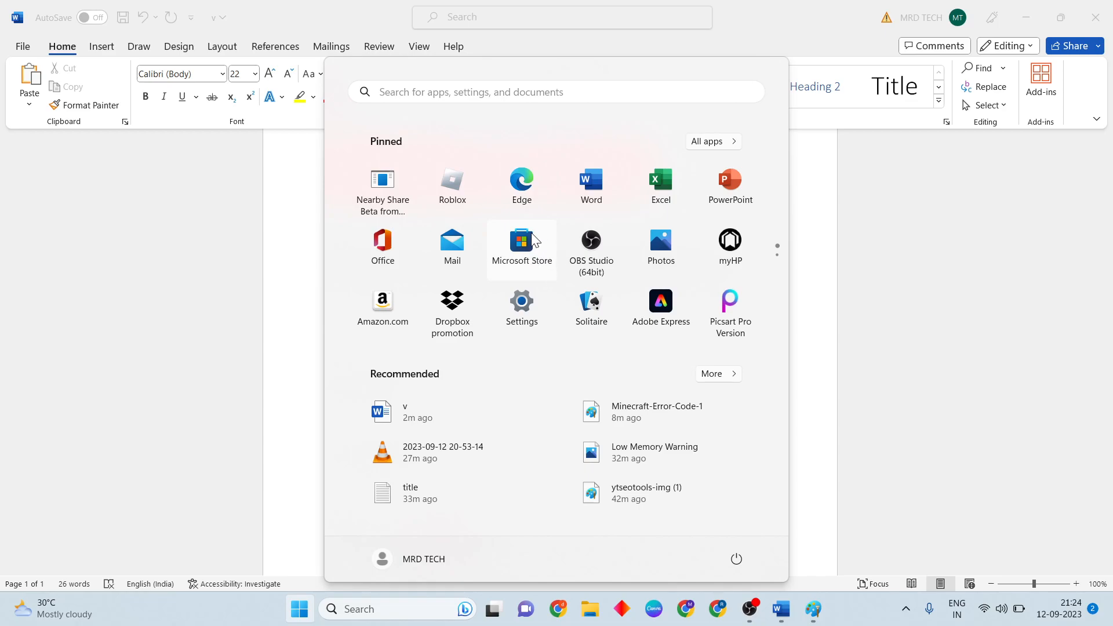
pyautogui.moveTo(944, 397)
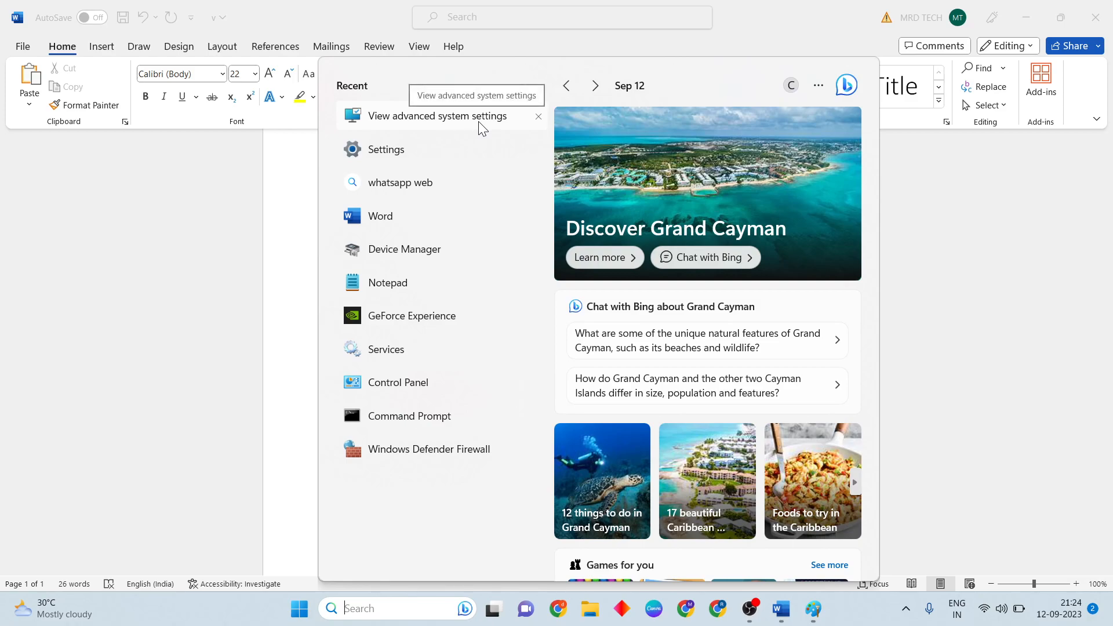
pyautogui.click(436, 116)
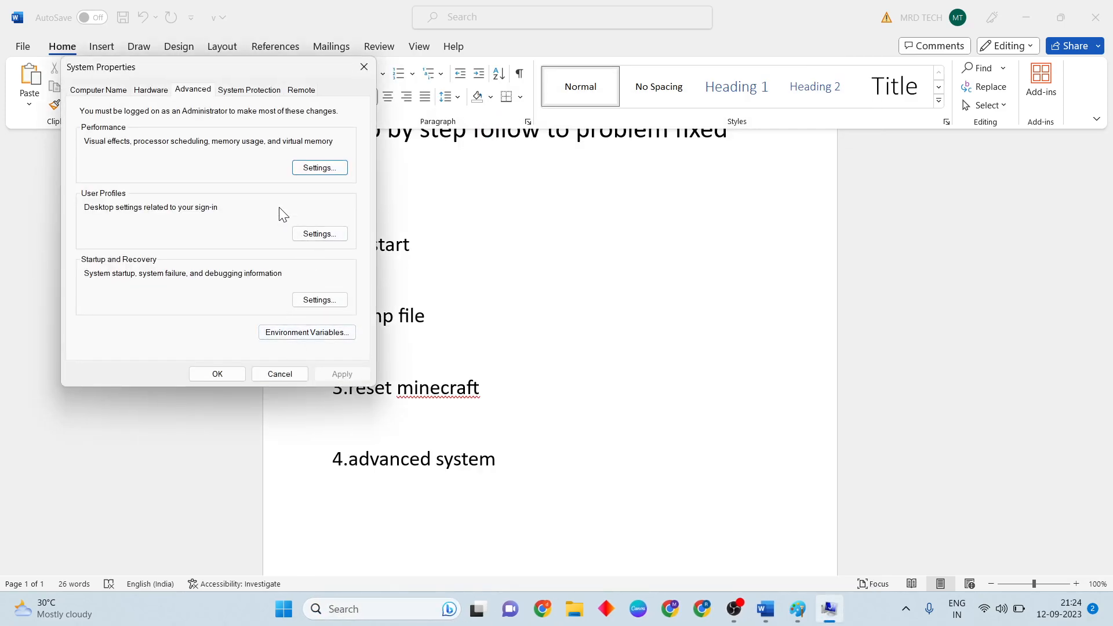
# Go through Performance Settings' Advanced tab to the Virtual Memory dialog
pyautogui.click(318, 167)
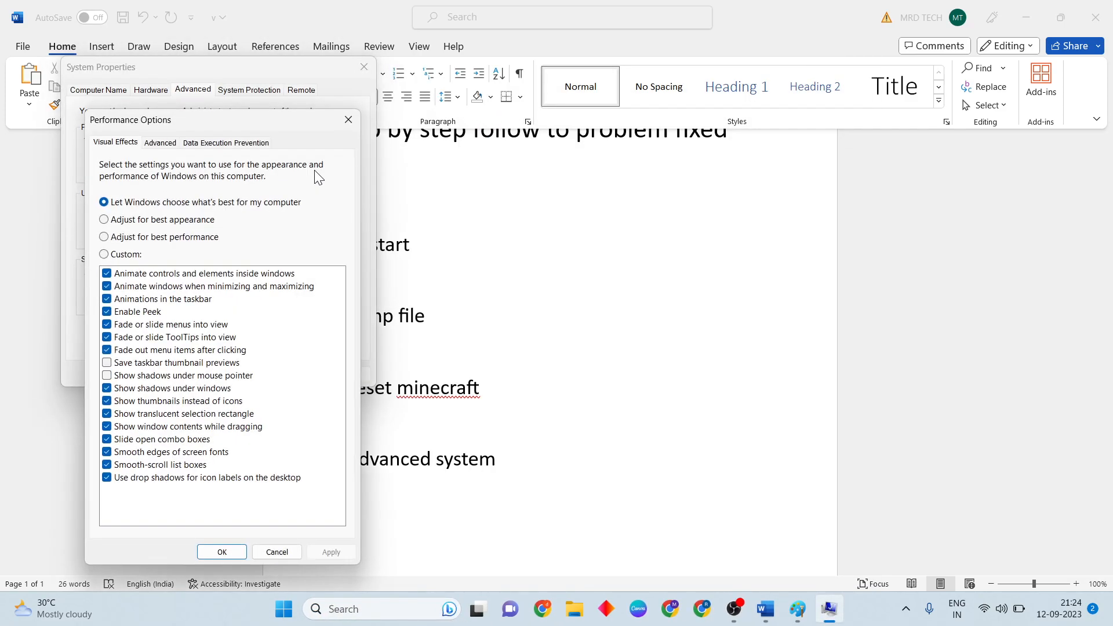
pyautogui.click(158, 142)
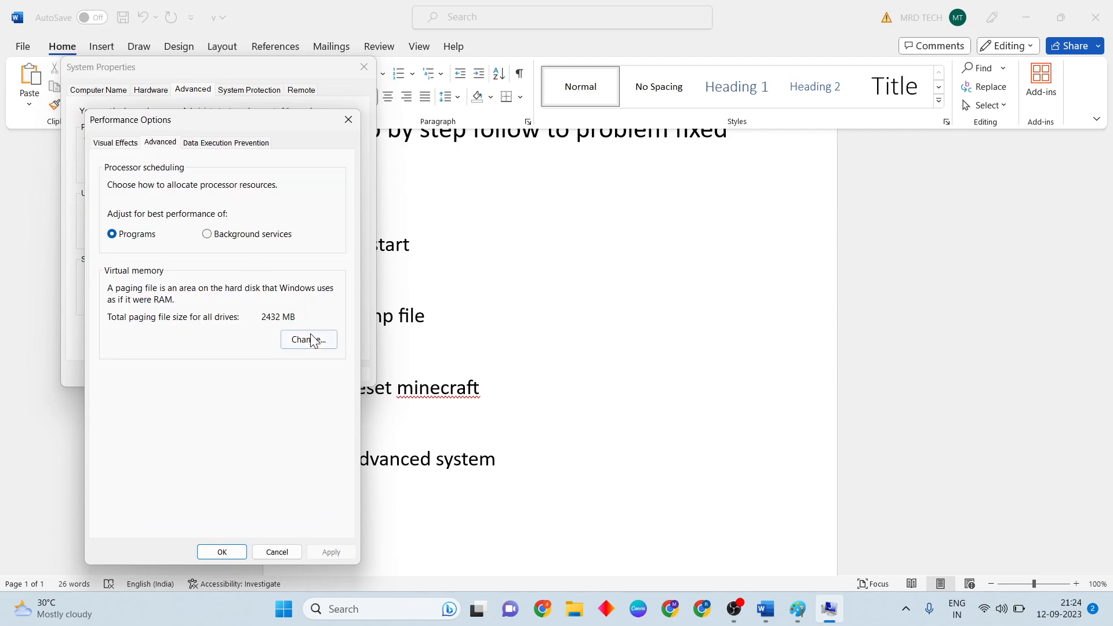
pyautogui.click(308, 339)
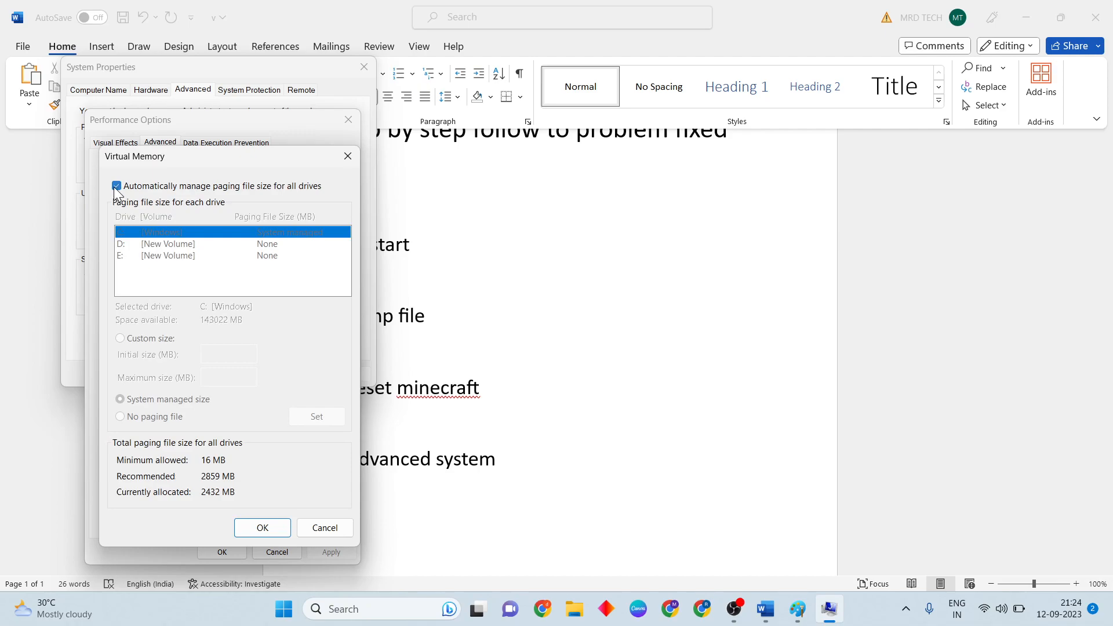
# Disable automatic paging file management and select Custom size for drive C:
pyautogui.click(116, 185)
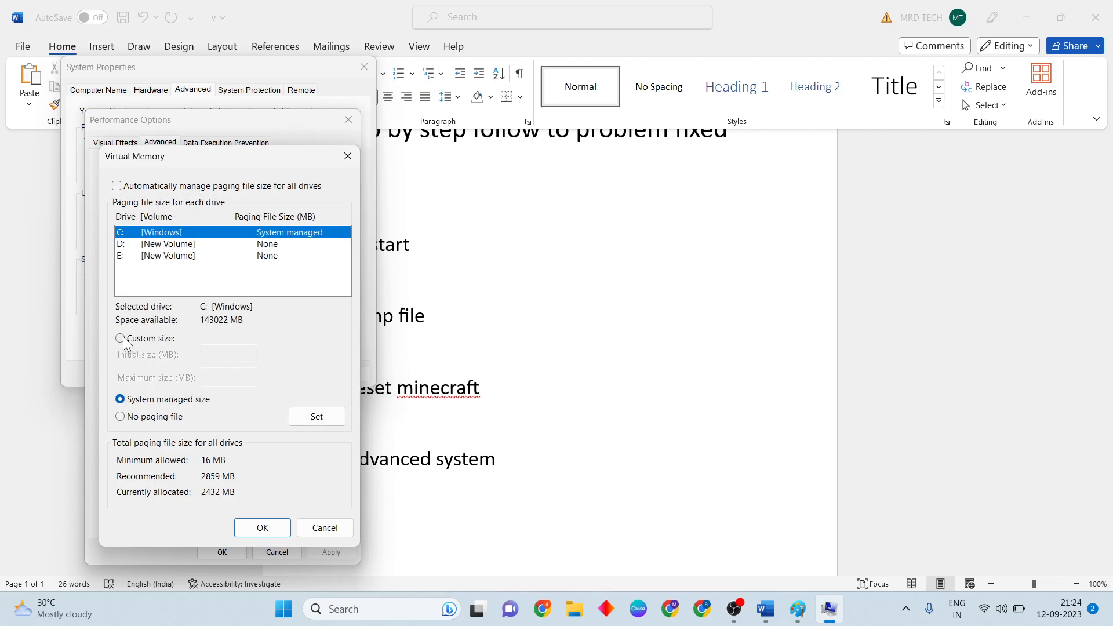
pyautogui.click(120, 338)
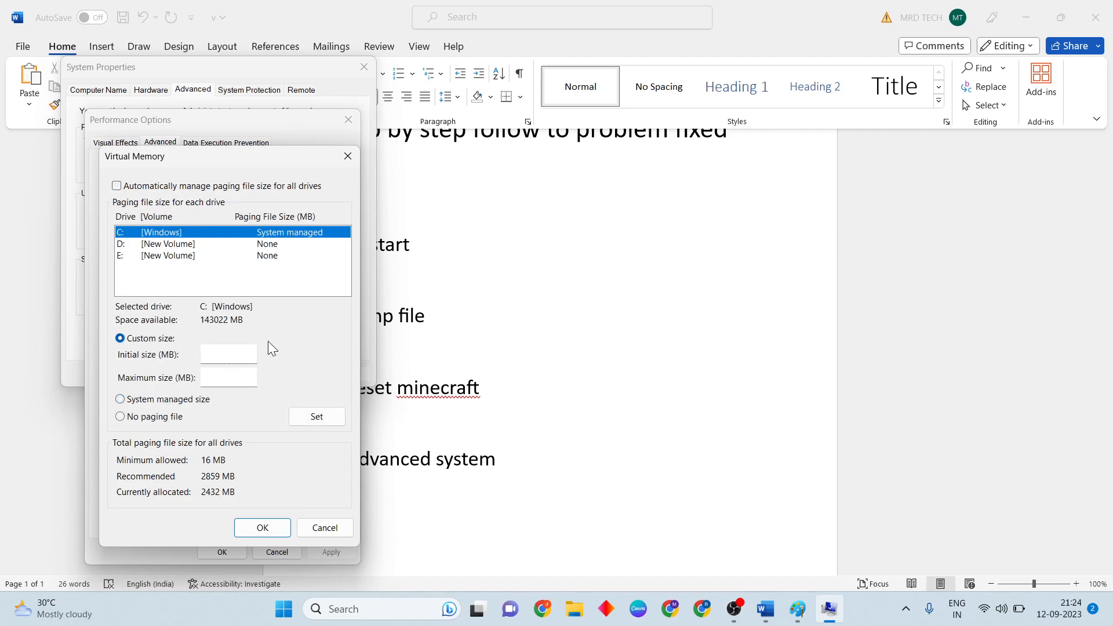
pyautogui.moveTo(389, 343)
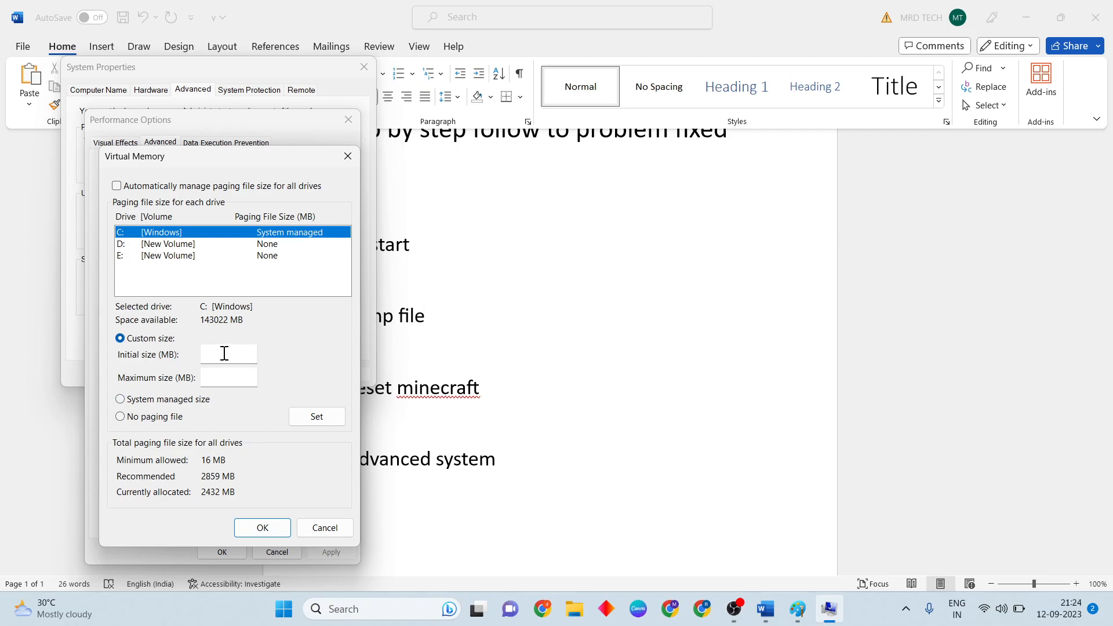
pyautogui.moveTo(261, 354)
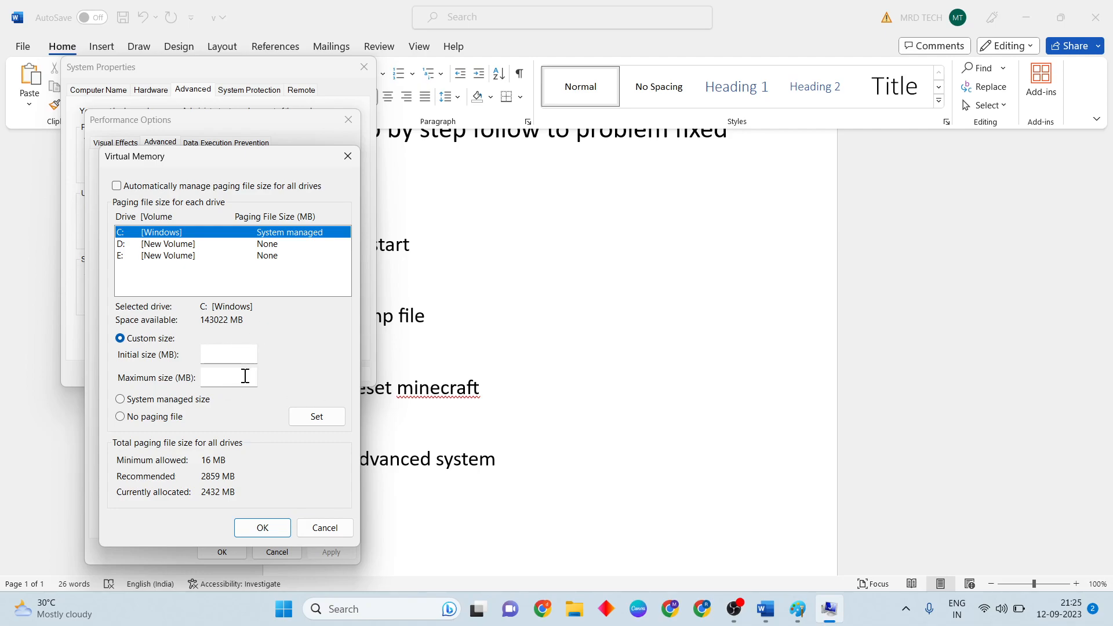
pyautogui.moveTo(312, 419)
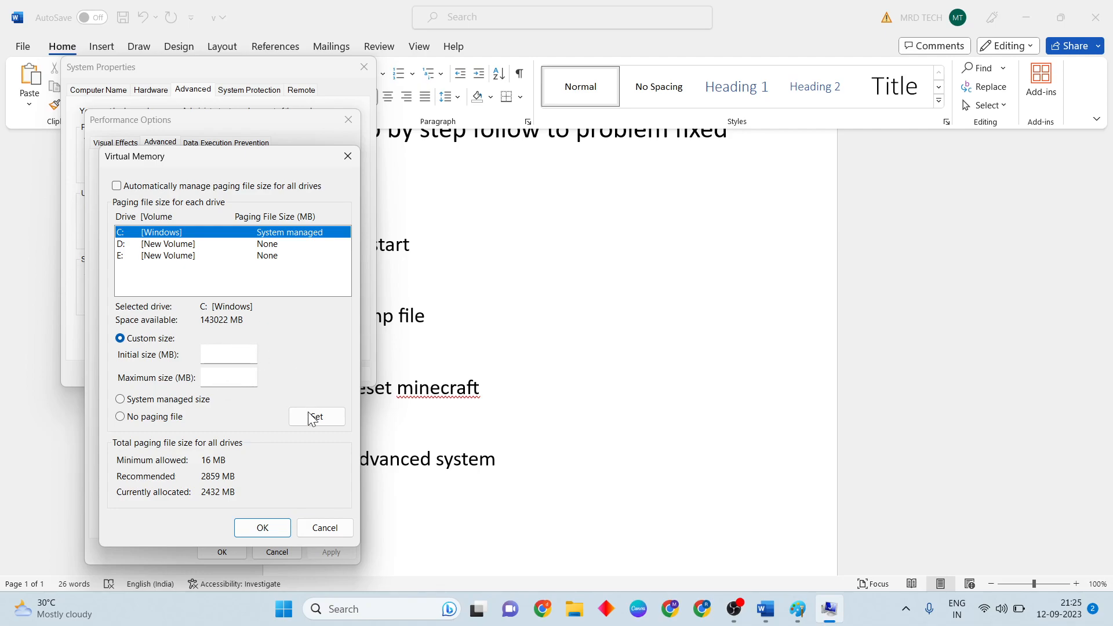
pyautogui.moveTo(309, 183)
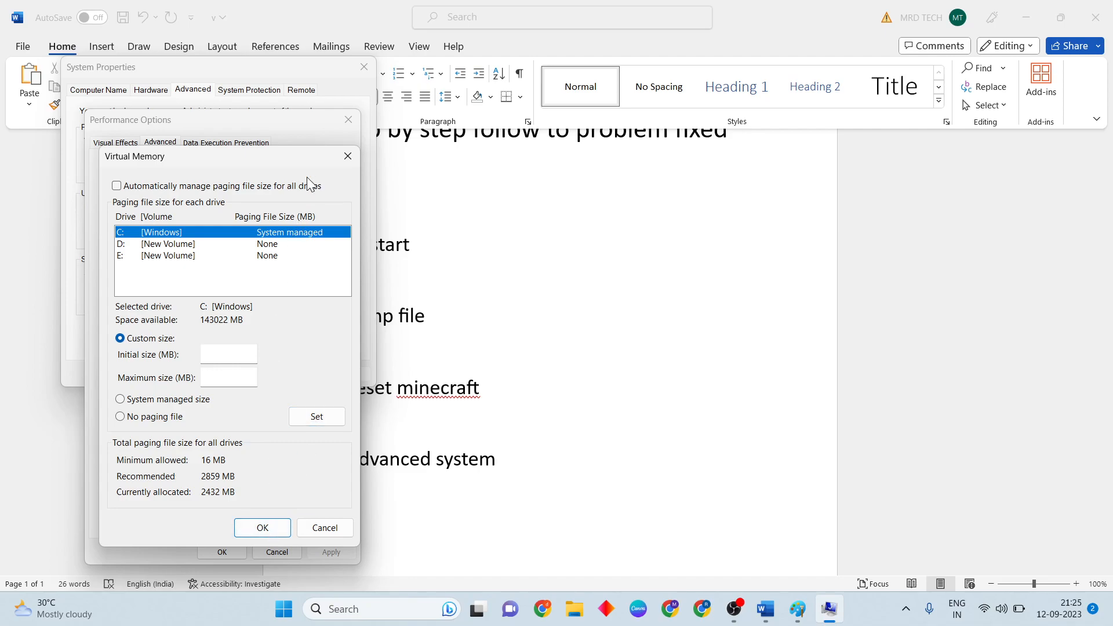